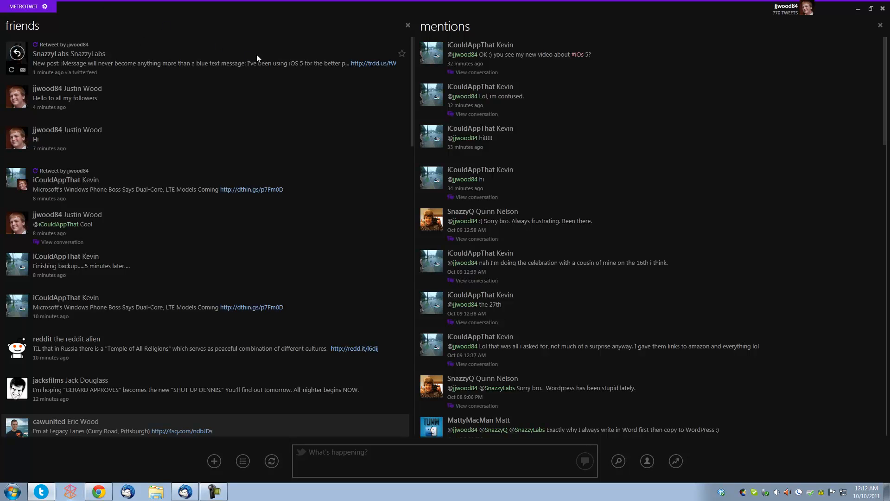
mouse_move(382, 127)
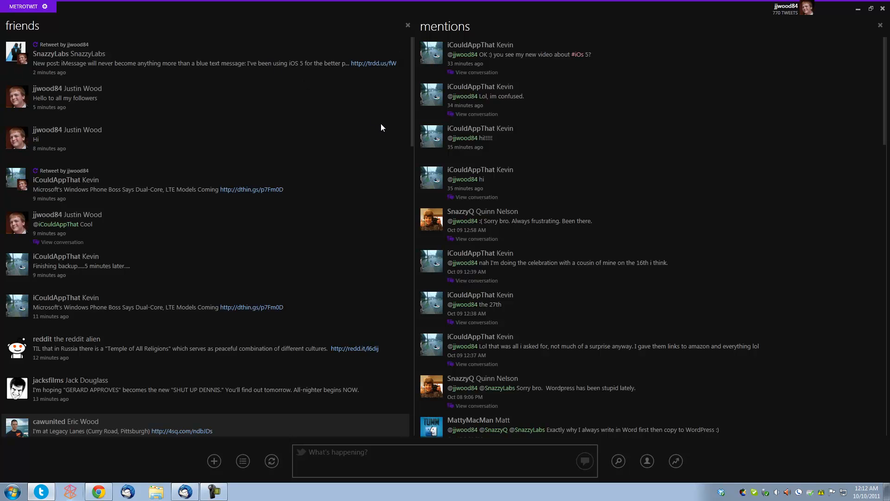
mouse_move(377, 132)
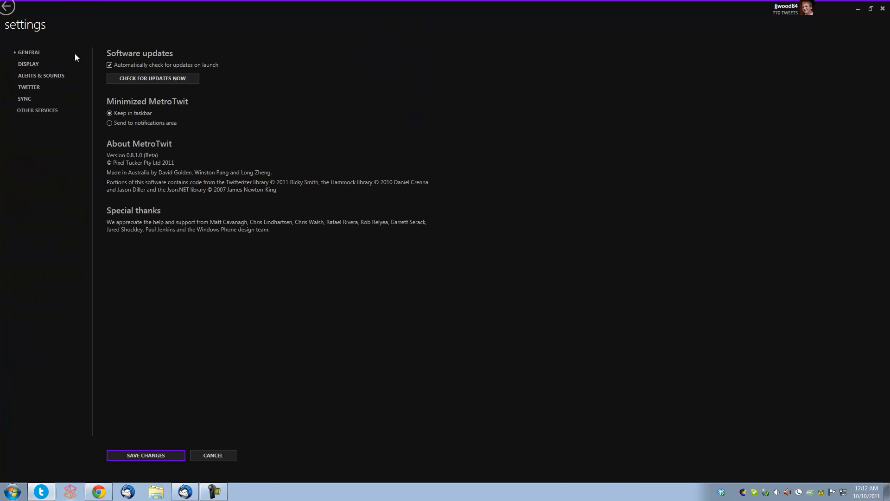
- Choose the Light colour theme with a Blue custom accent in the display settings
click(28, 64)
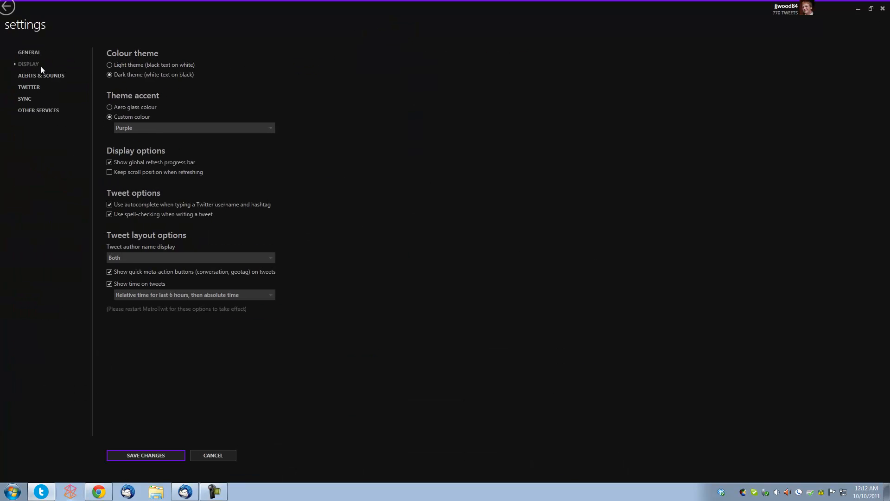
mouse_move(131, 79)
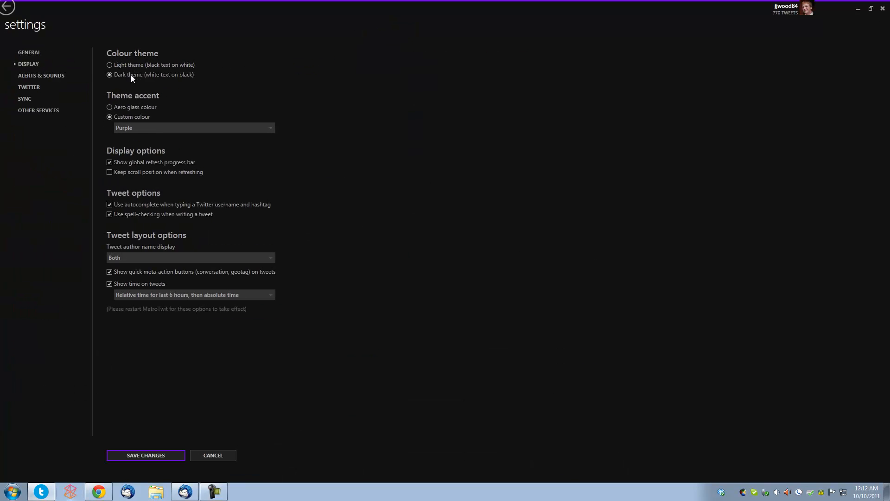
click(146, 454)
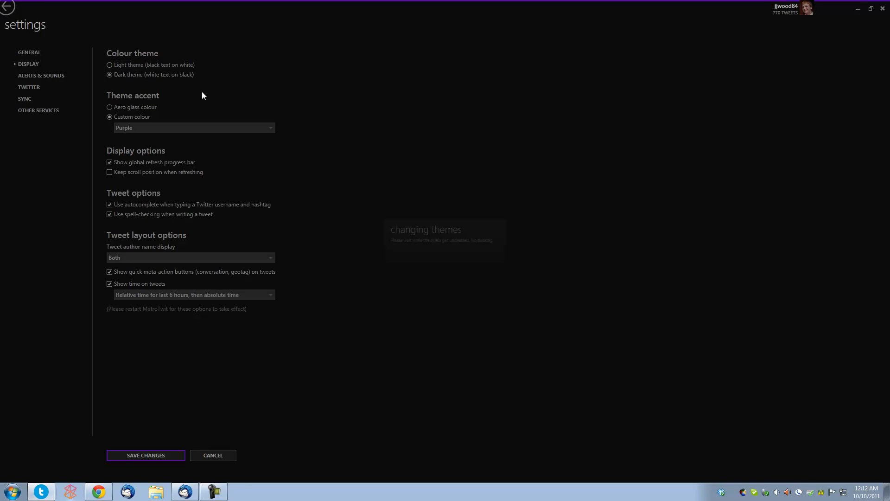
click(109, 65)
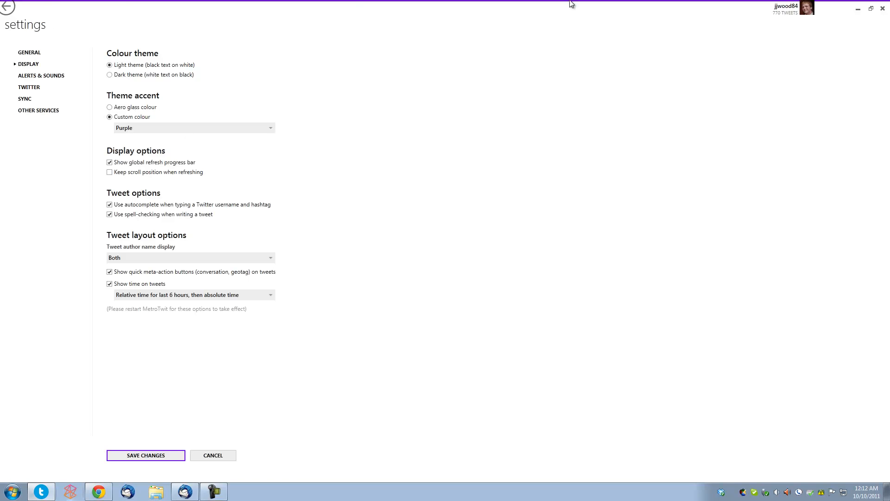
click(192, 127)
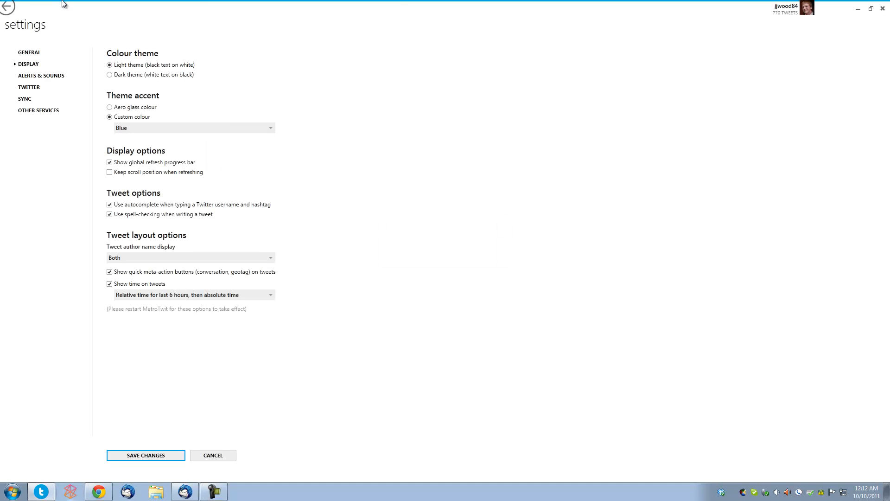
mouse_move(150, 181)
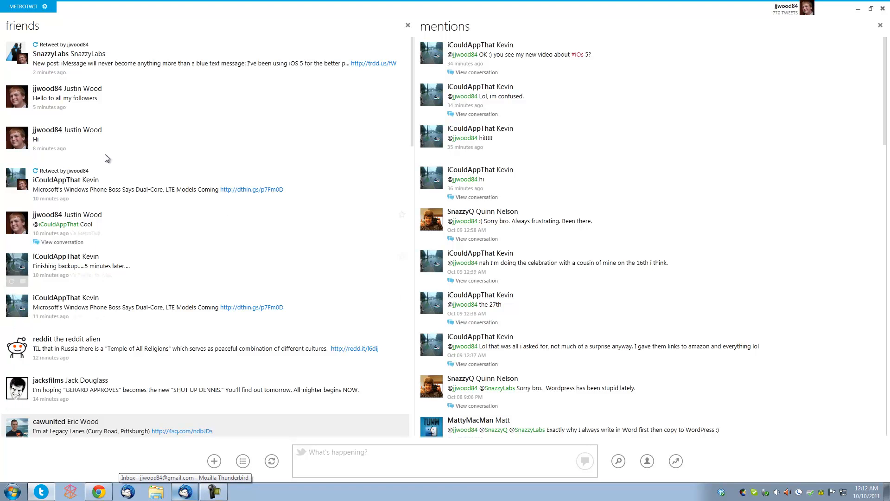
mouse_move(206, 46)
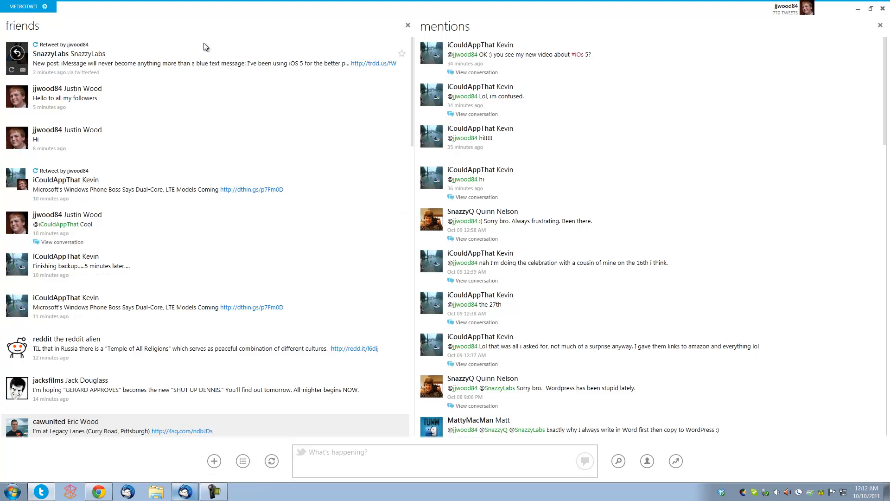
mouse_move(309, 126)
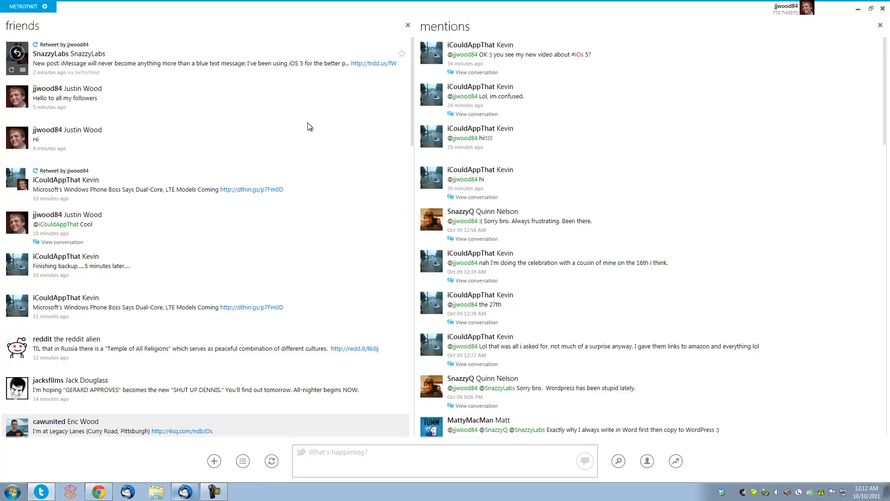
scroll(down, 3)
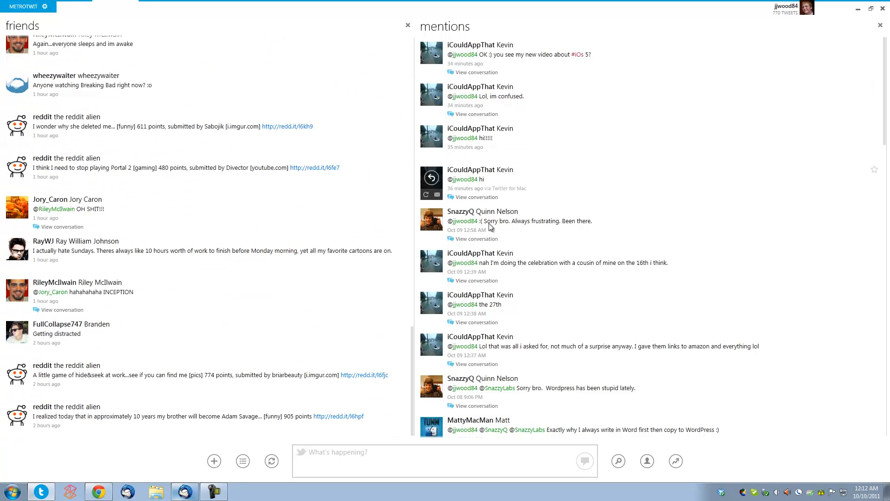
- Add a My retweets column and scroll it to older retweets from early October
click(213, 460)
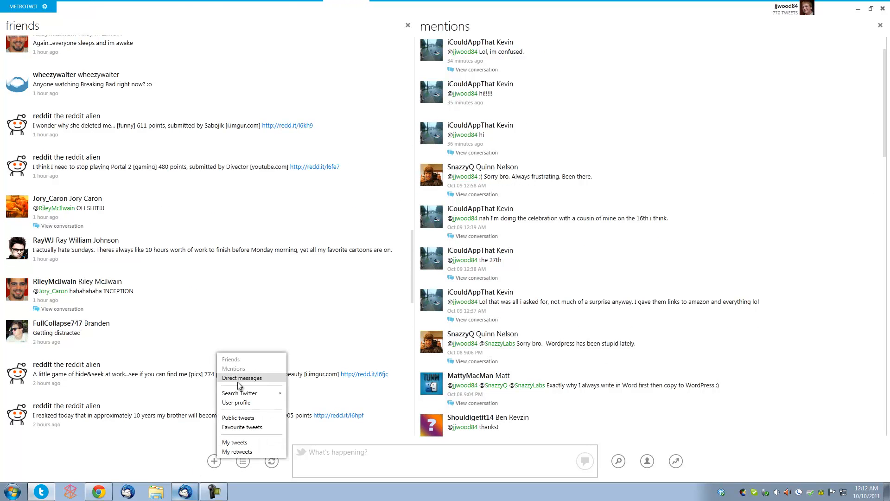
mouse_move(254, 431)
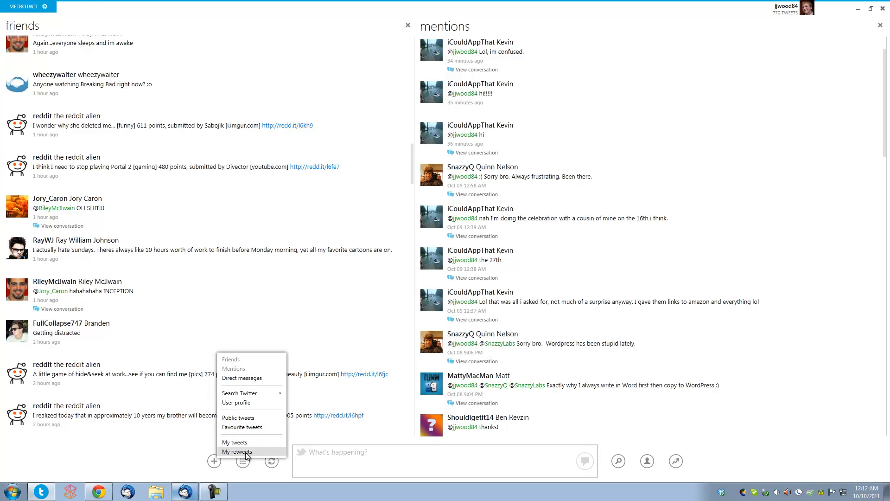
click(236, 452)
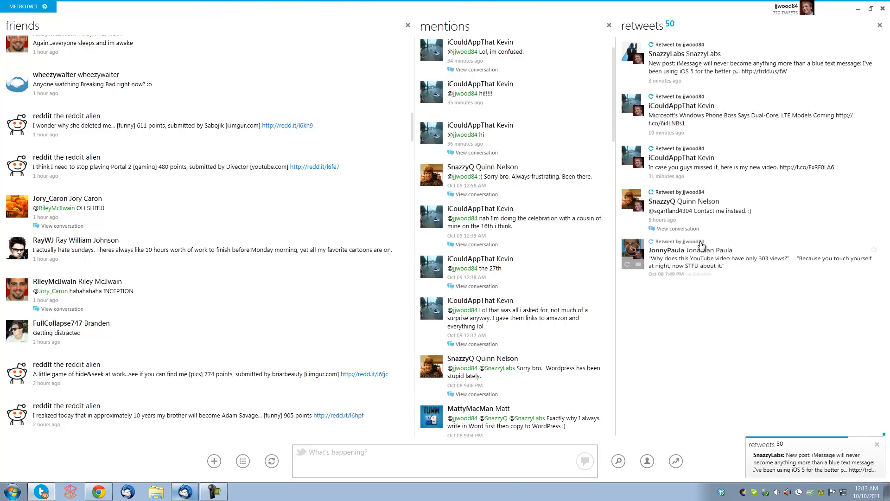
scroll(down, 3)
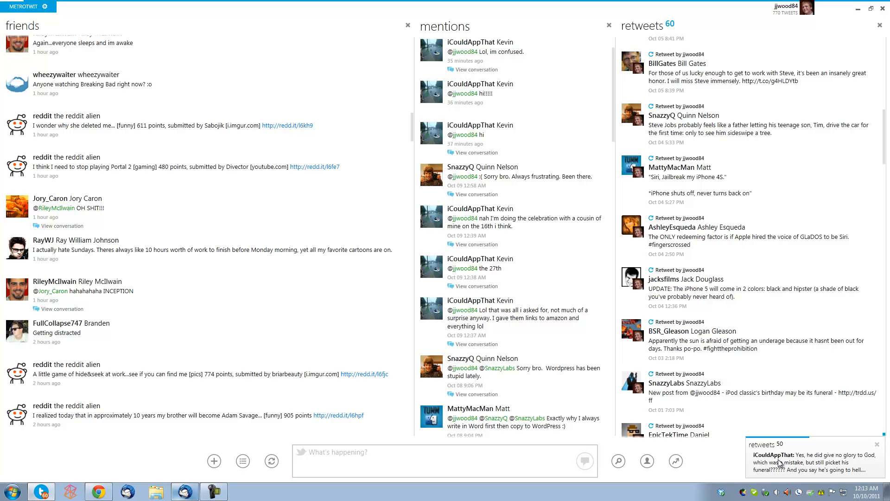
mouse_move(788, 426)
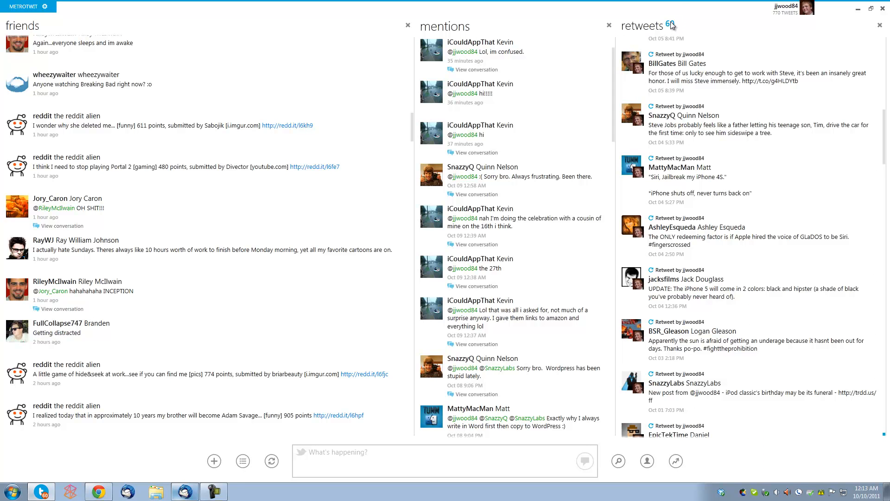
mouse_move(673, 29)
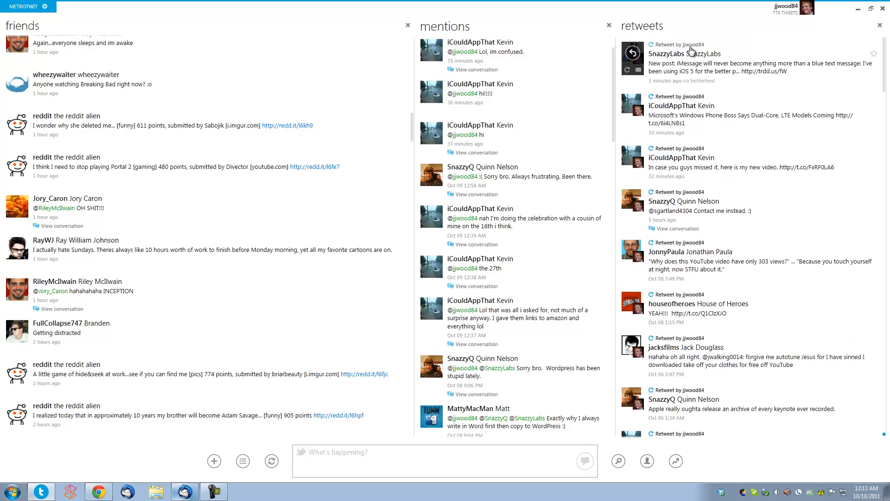
mouse_move(669, 66)
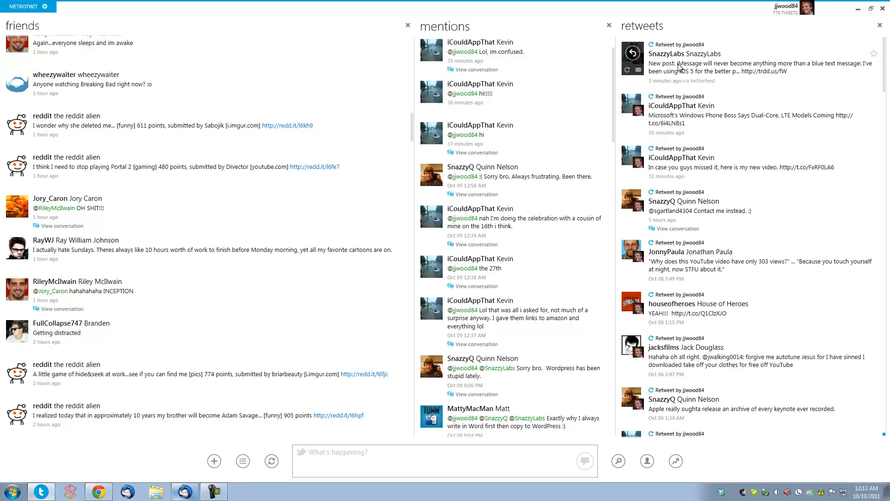
mouse_move(647, 85)
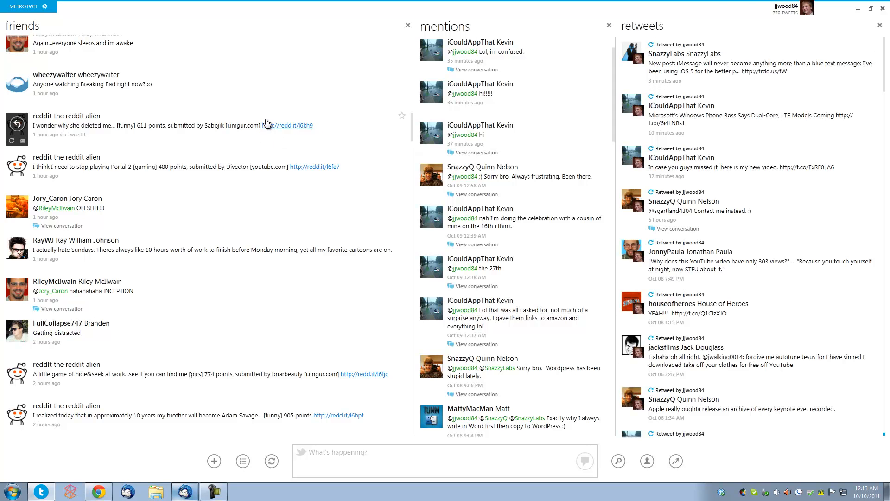
mouse_move(797, 9)
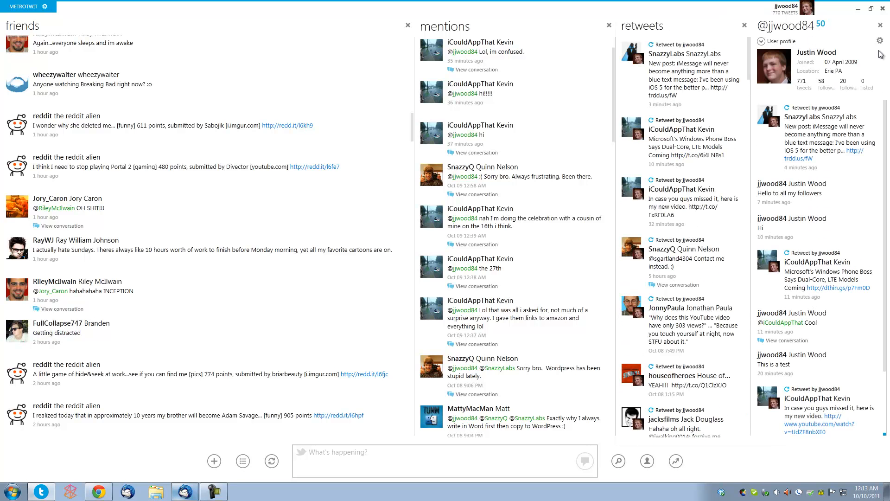
mouse_move(732, 17)
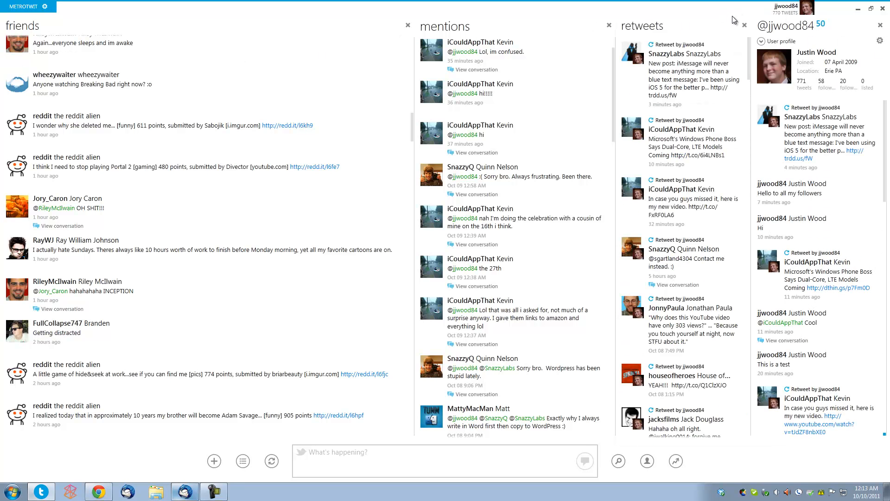
- Close the retweets column and the own-profile column
click(743, 24)
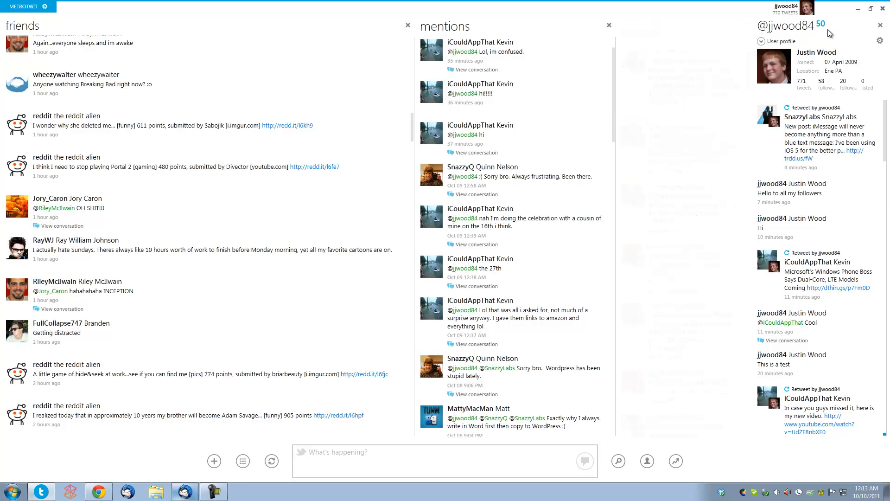
click(879, 25)
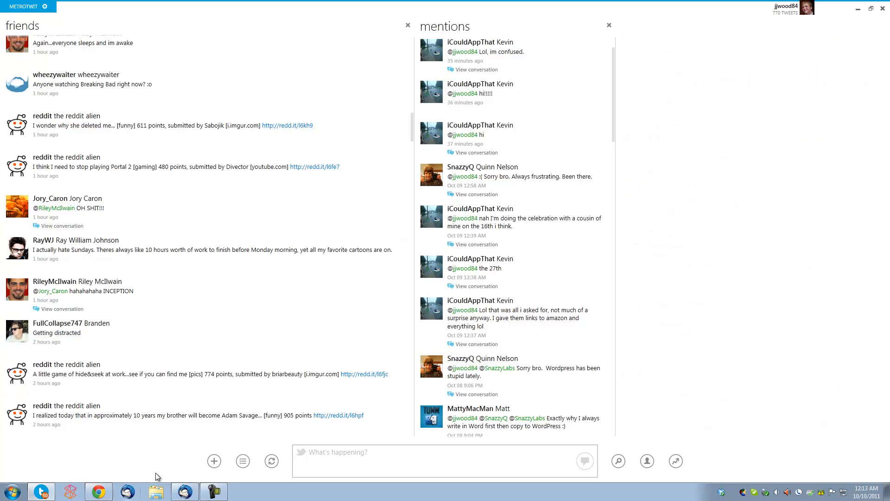
mouse_move(243, 460)
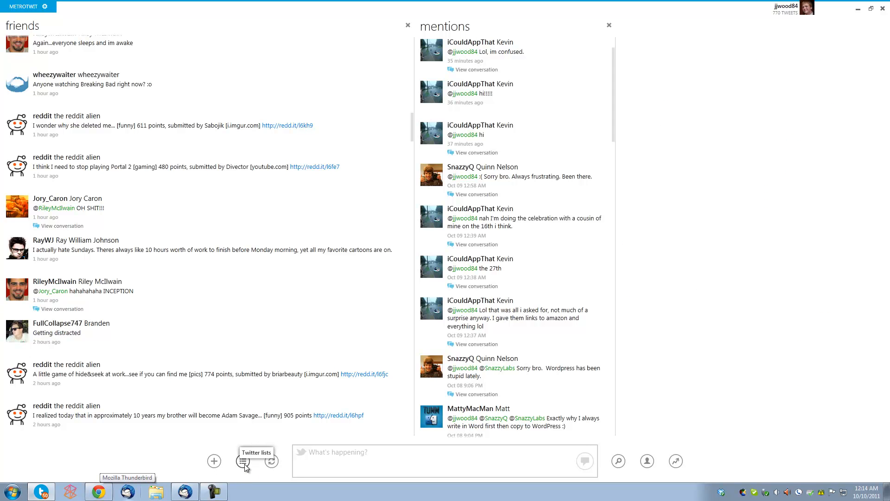
click(243, 461)
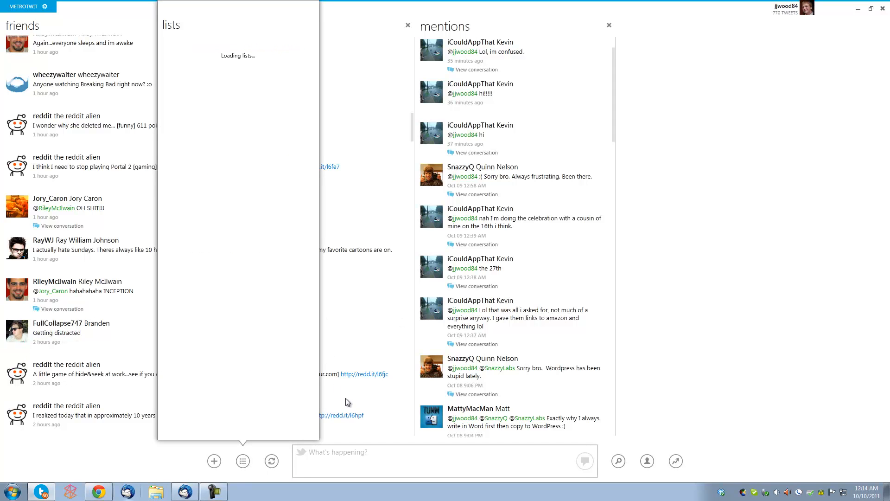
click(271, 461)
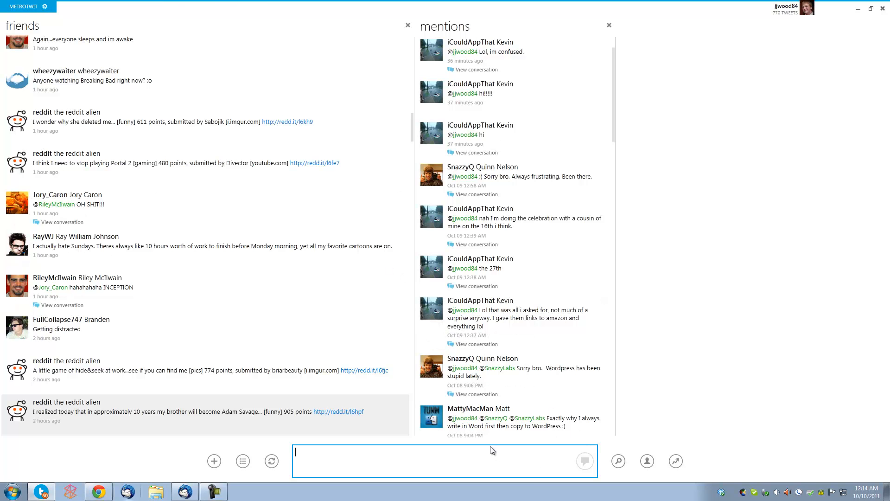
- Post a tweet saying Hello and show the newest tweets in the friends column
text(Hello)
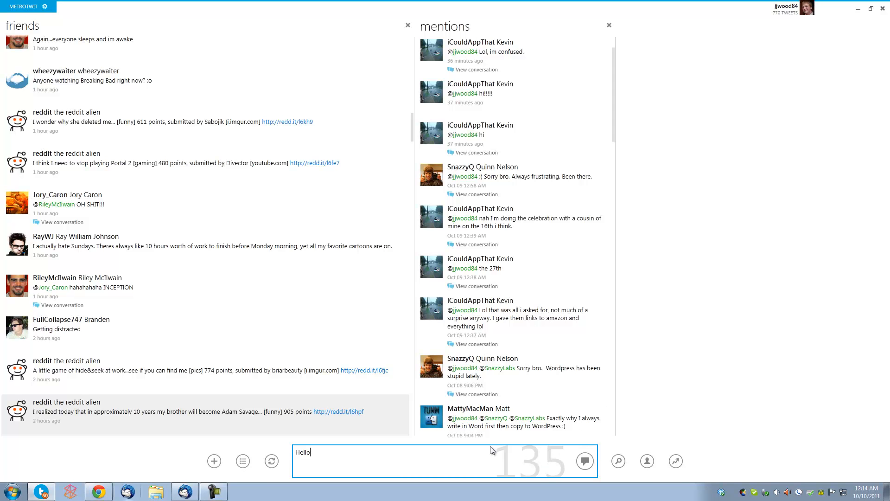
mouse_move(585, 461)
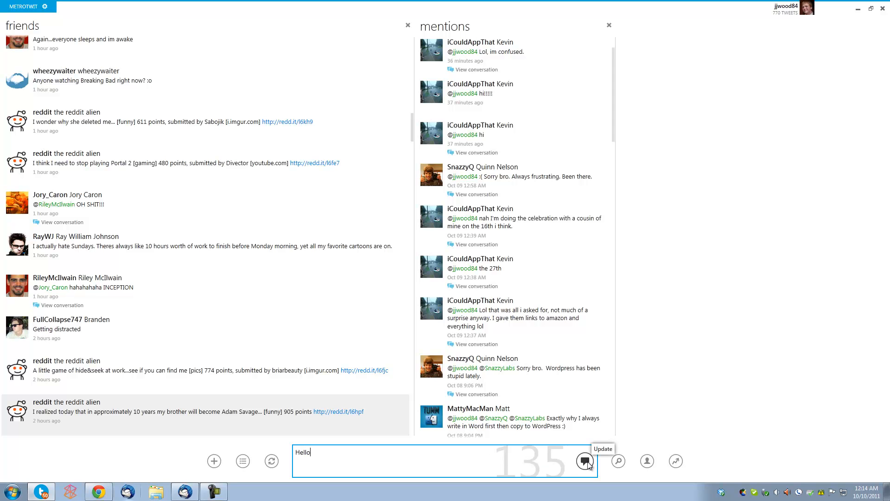
mouse_move(467, 454)
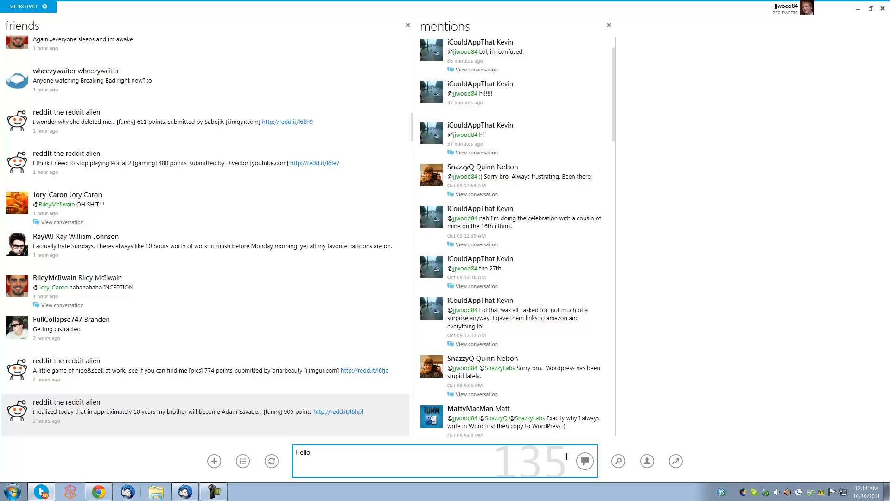
mouse_move(554, 460)
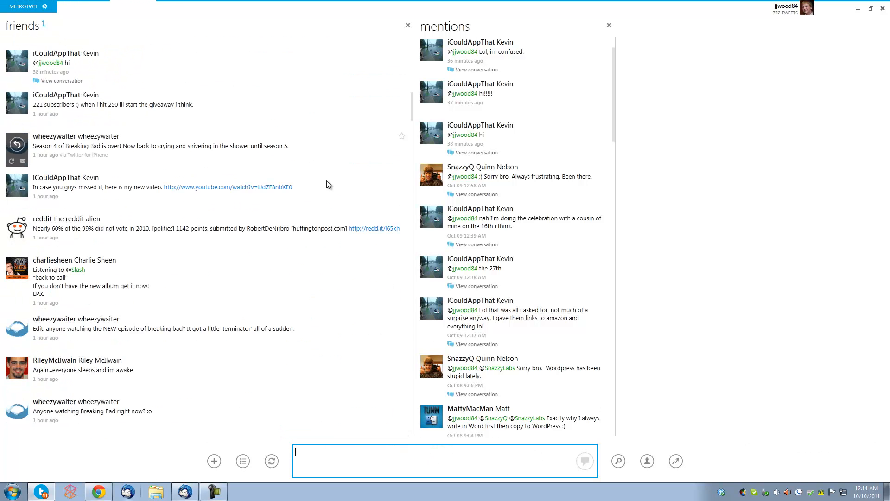
click(270, 461)
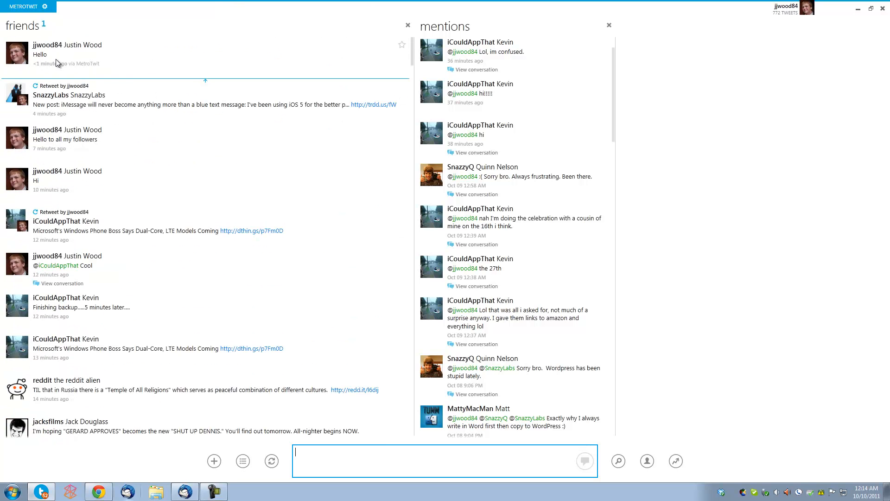
- Bring up the retweet, reply and delete actions for the Hello tweet
right_click(59, 53)
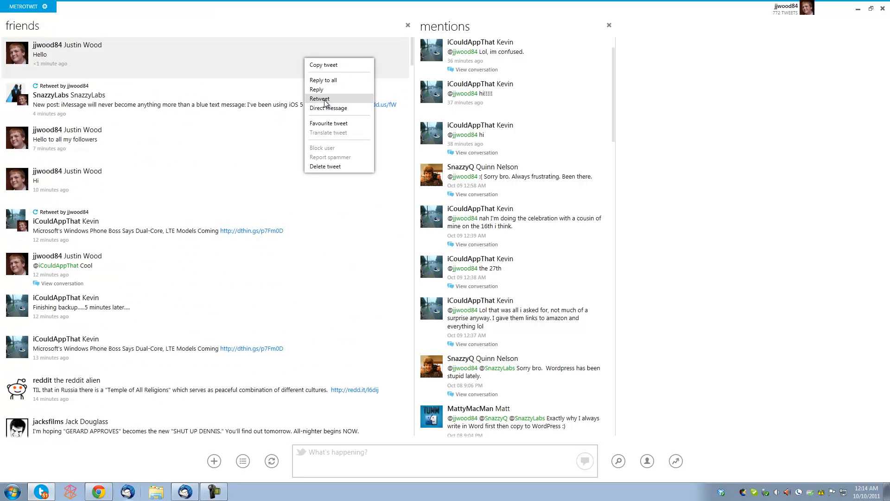
mouse_move(346, 167)
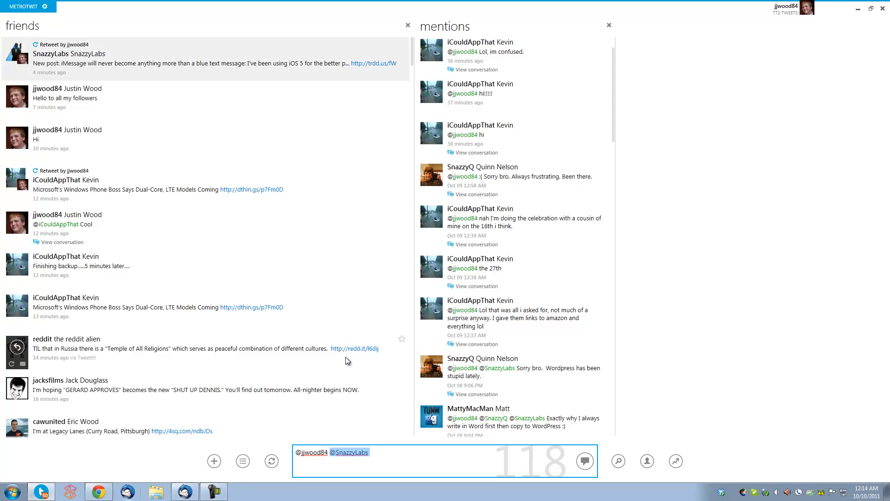
- Attempt to retweet a tweet and acknowledge the retweet failed message
text(Hello!)
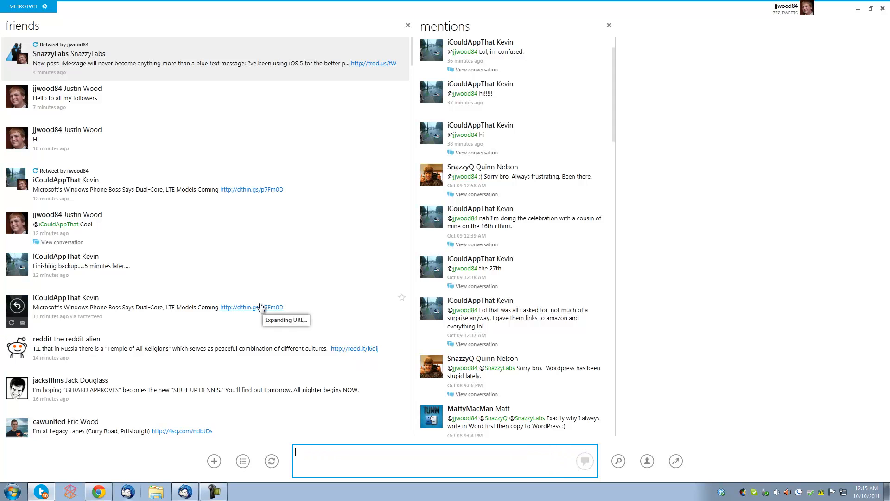
click(15, 70)
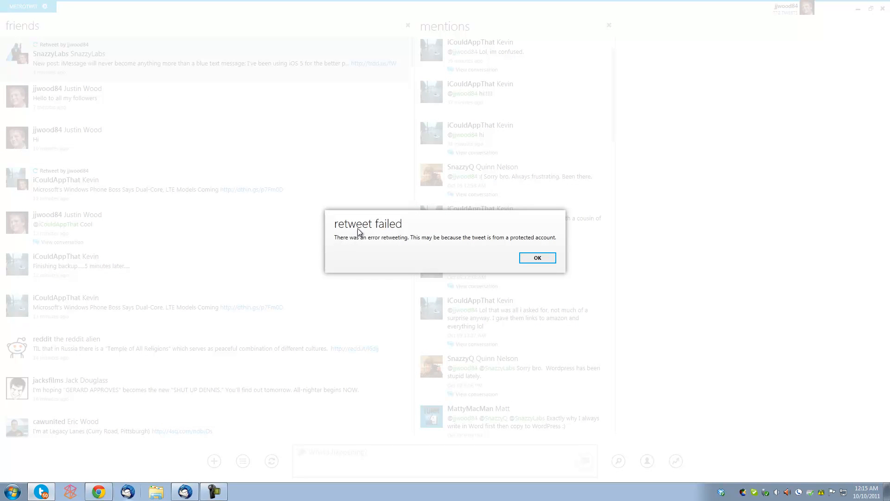
mouse_move(523, 268)
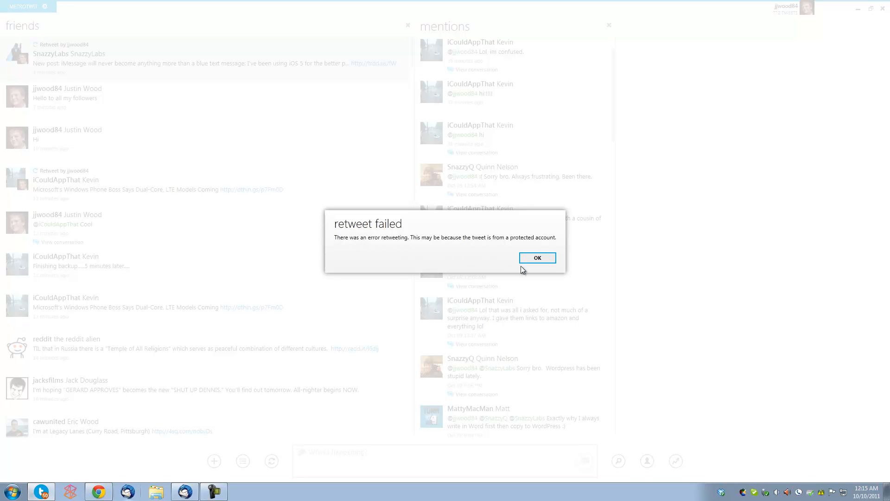
click(537, 258)
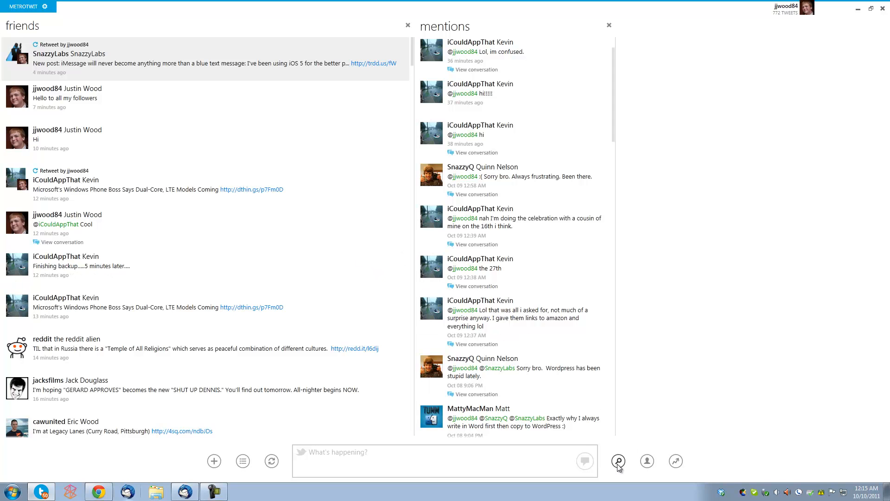
- Search Twitter for snazzylabs and scroll through the matching tweets
click(617, 460)
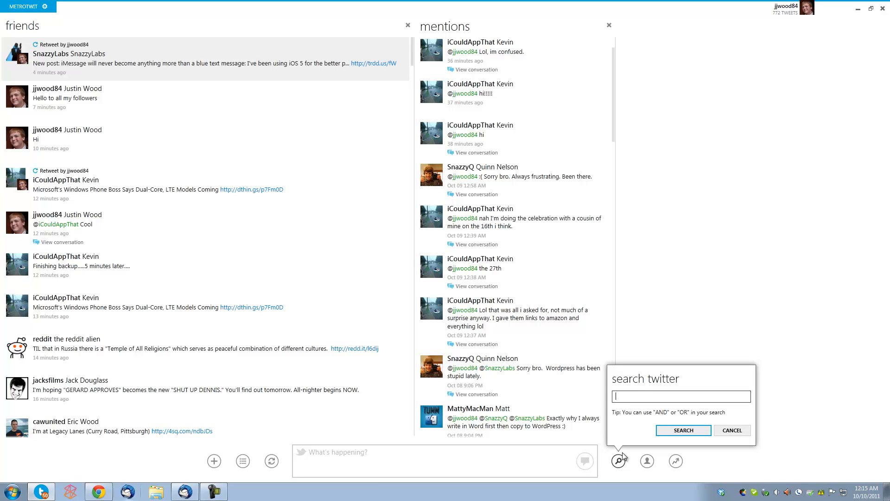
mouse_move(632, 443)
text(s)
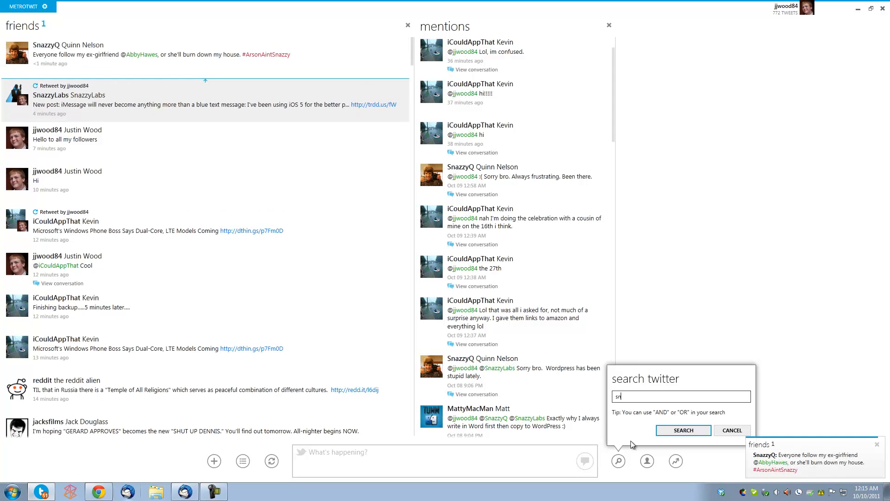
text(nazzylabs)
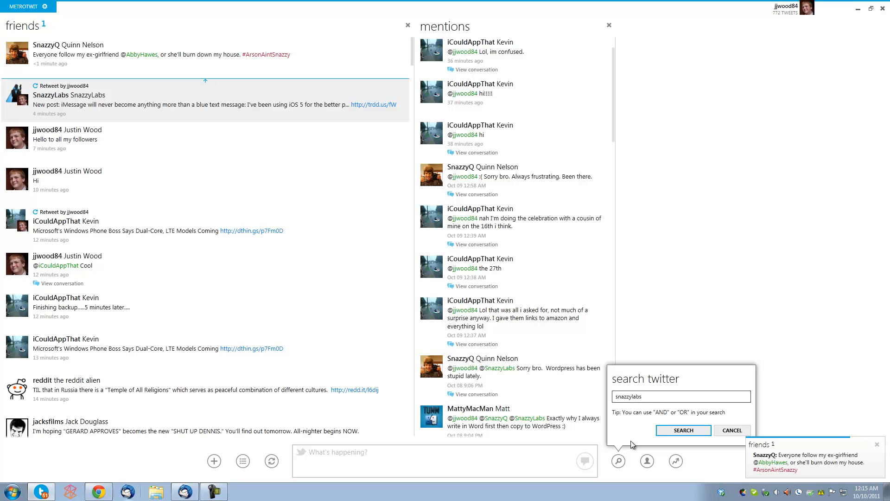
click(682, 430)
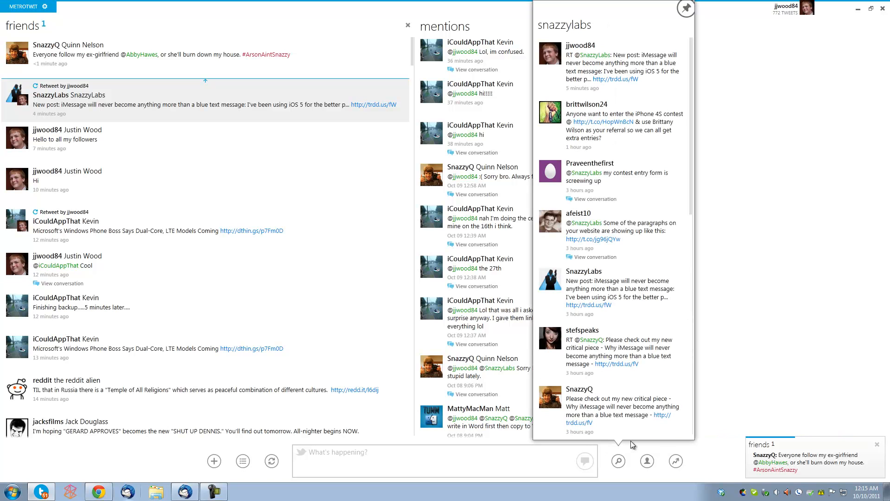
scroll(down, 3)
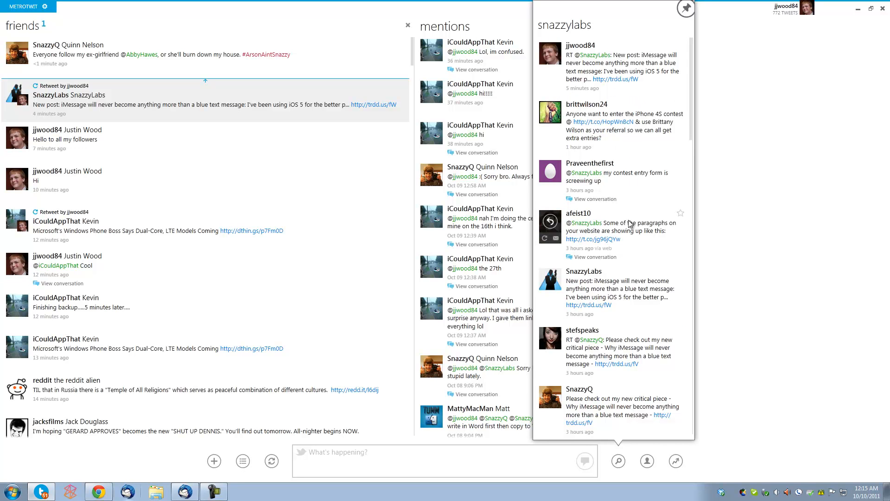
mouse_move(625, 252)
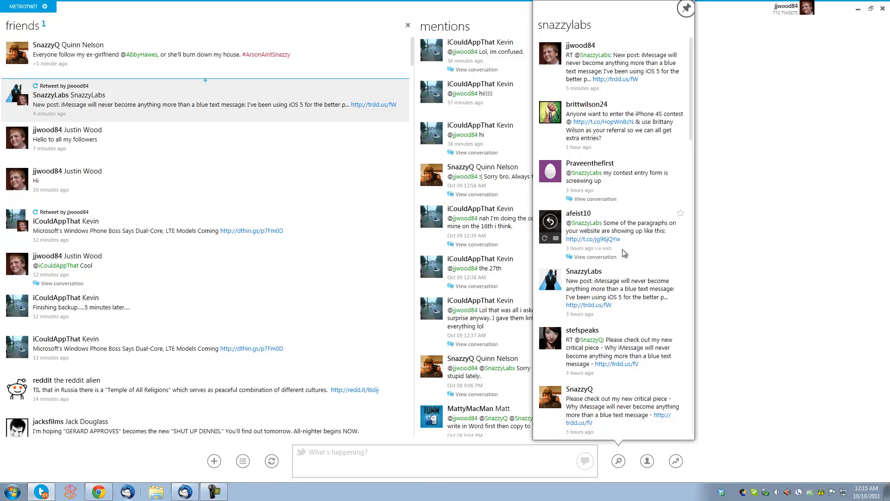
mouse_move(626, 236)
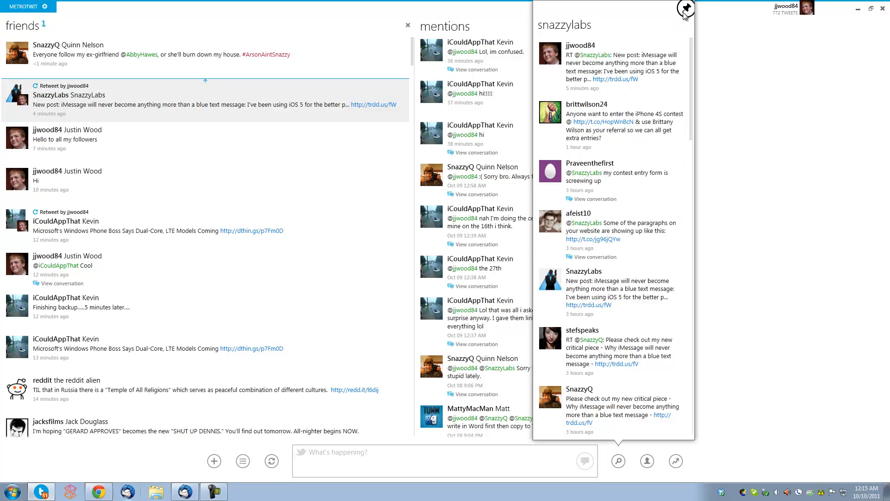
- Pin the snazzylabs search results as a third column beside friends and mentions
click(684, 10)
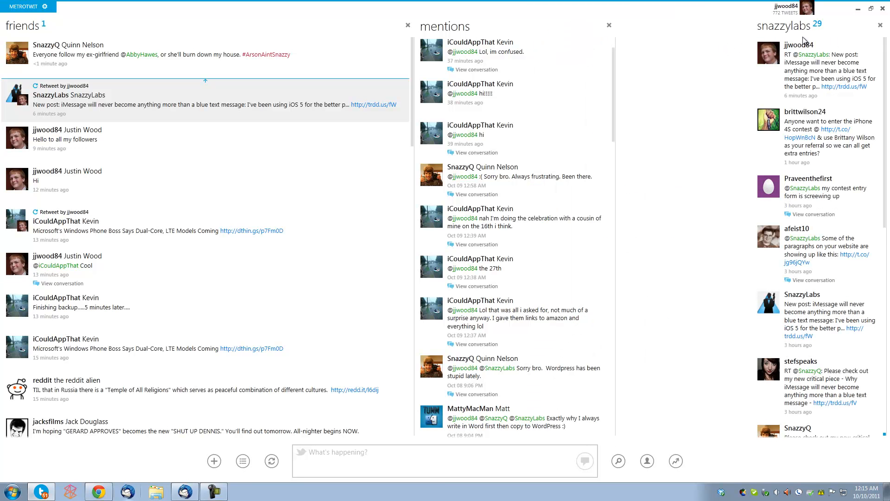
mouse_move(805, 74)
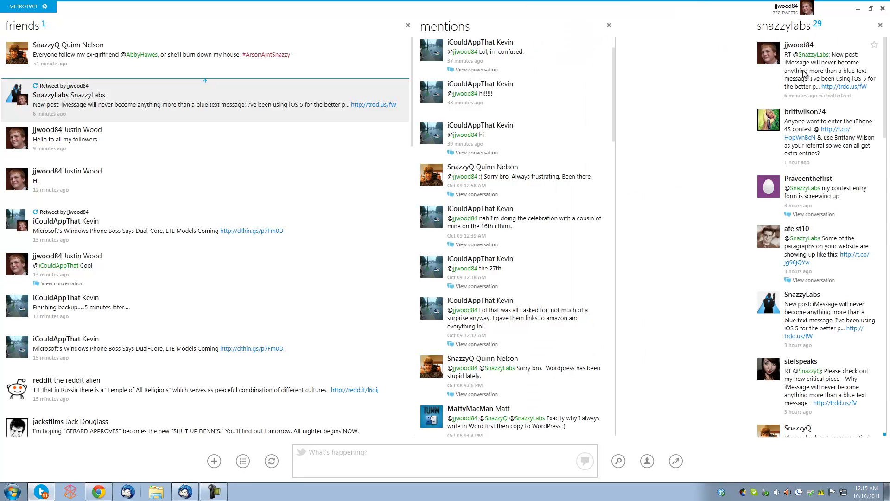
mouse_move(749, 67)
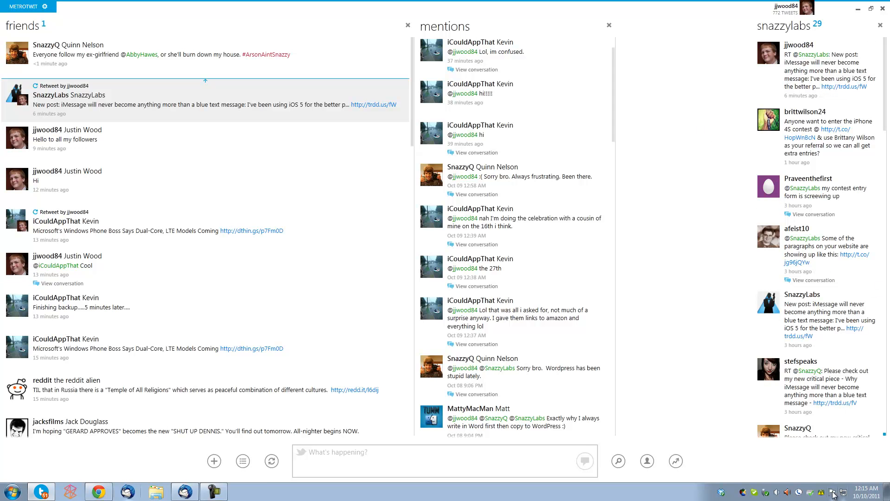
mouse_move(796, 463)
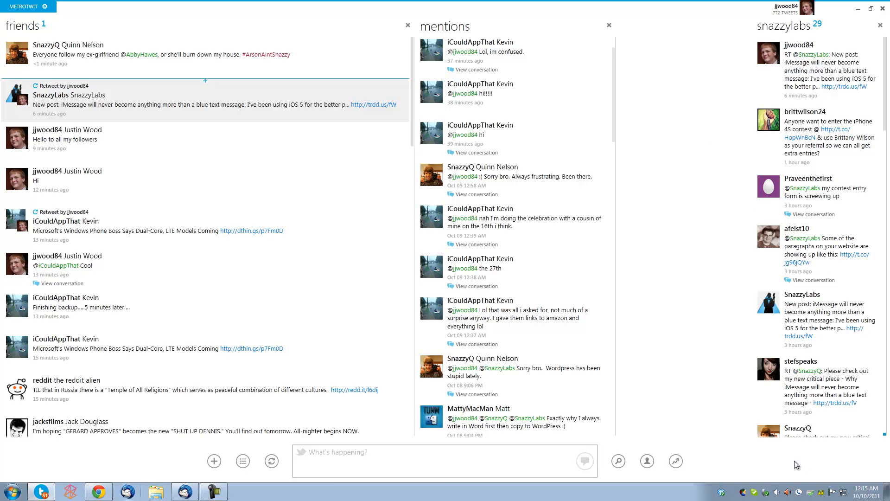
mouse_move(854, 257)
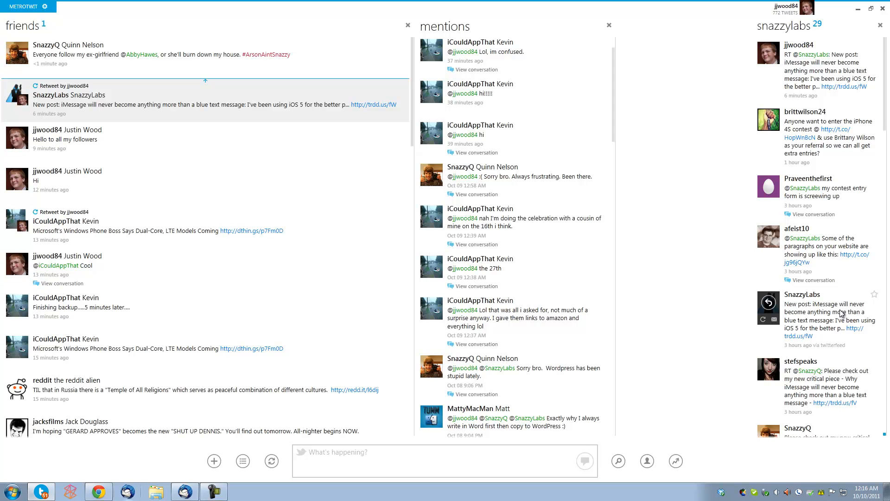
mouse_move(642, 92)
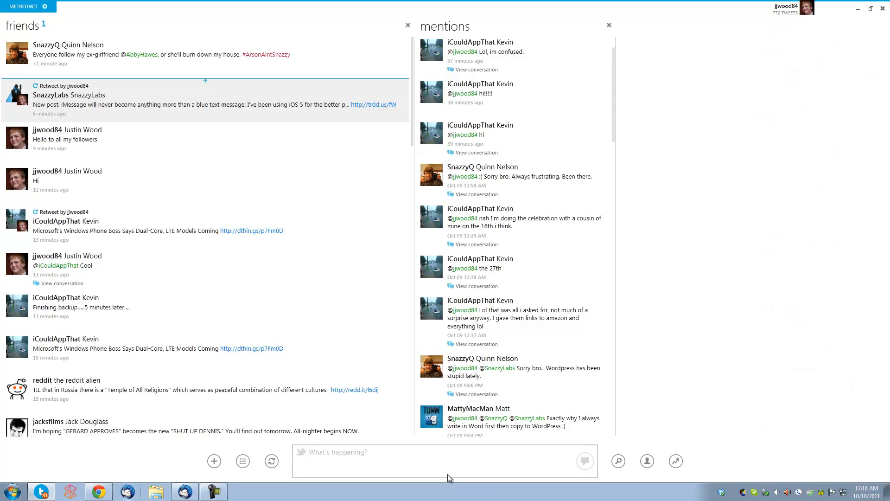
click(646, 460)
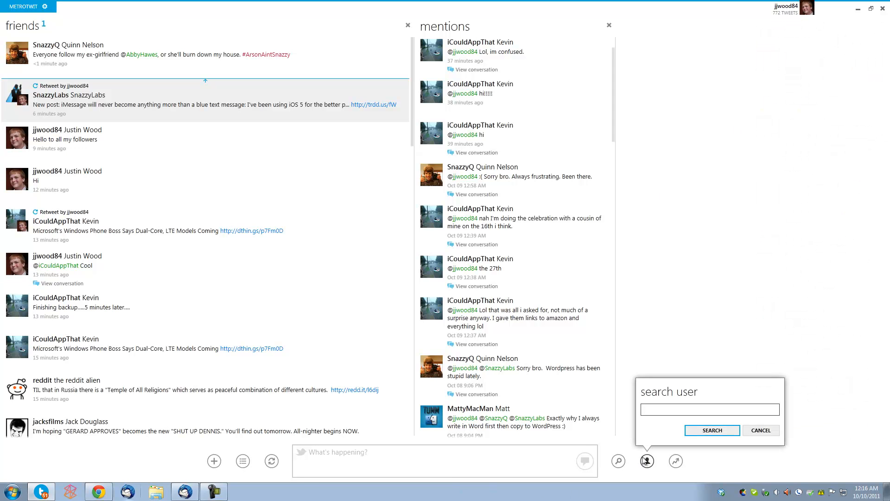
mouse_move(628, 462)
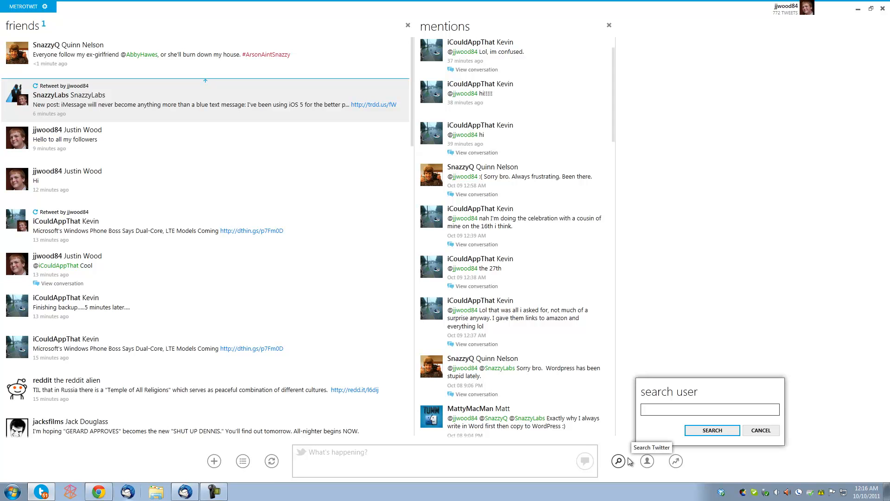
text(jacksfilms)
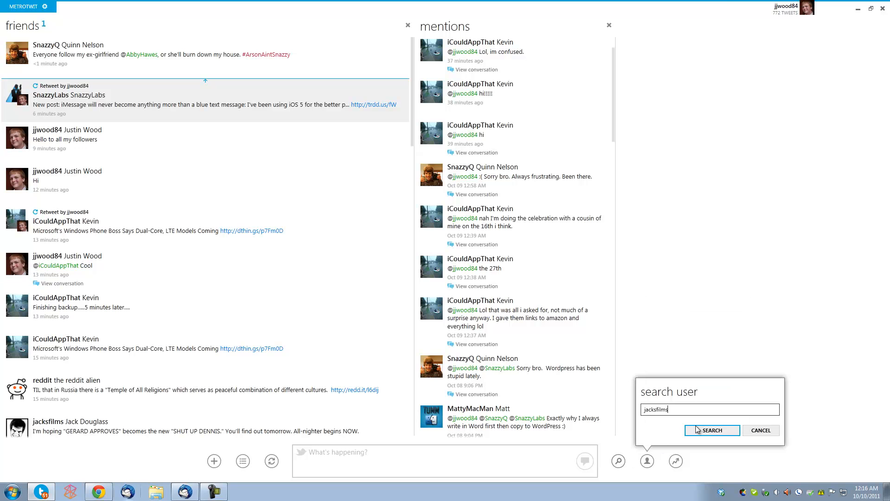
click(712, 431)
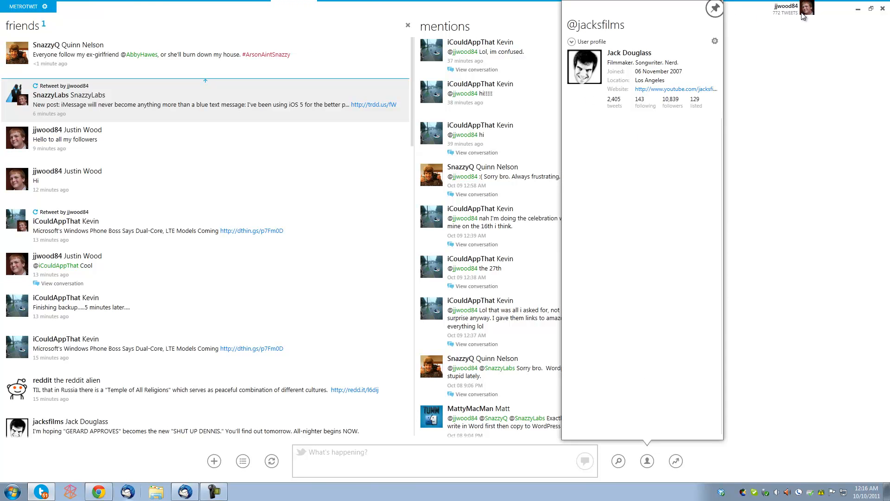
mouse_move(647, 52)
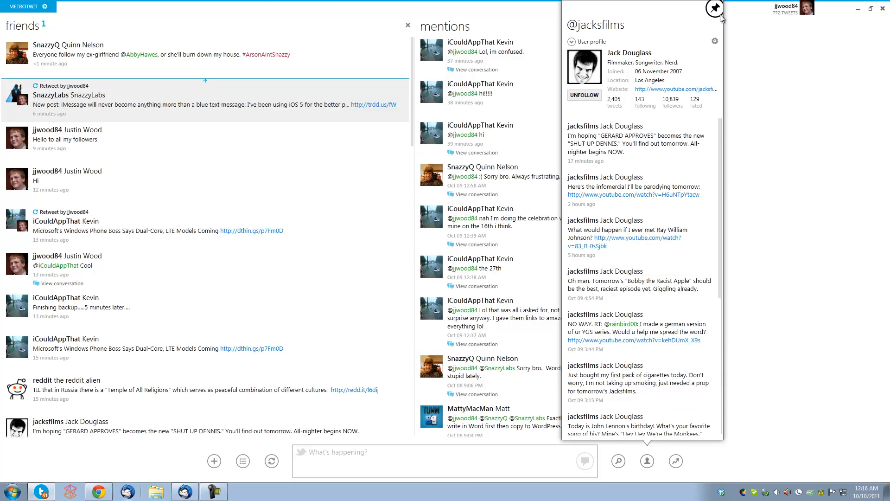
click(725, 9)
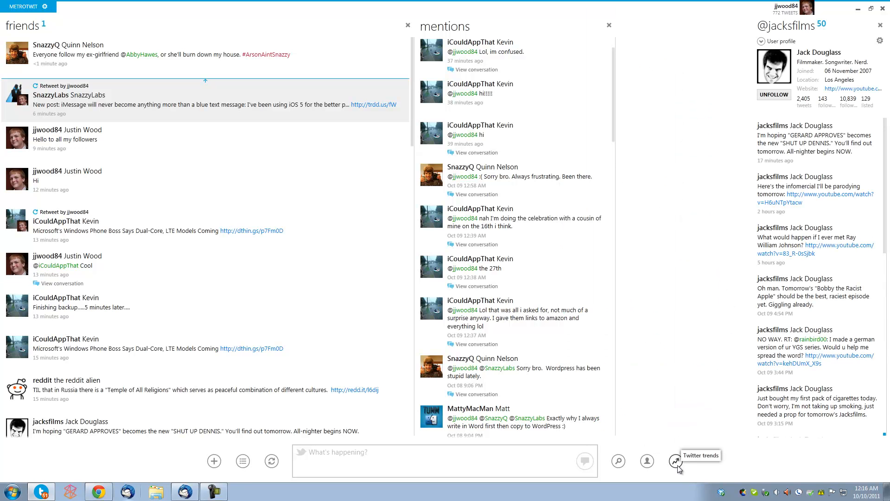
- Bring up the friends column's options from its unread count
click(675, 461)
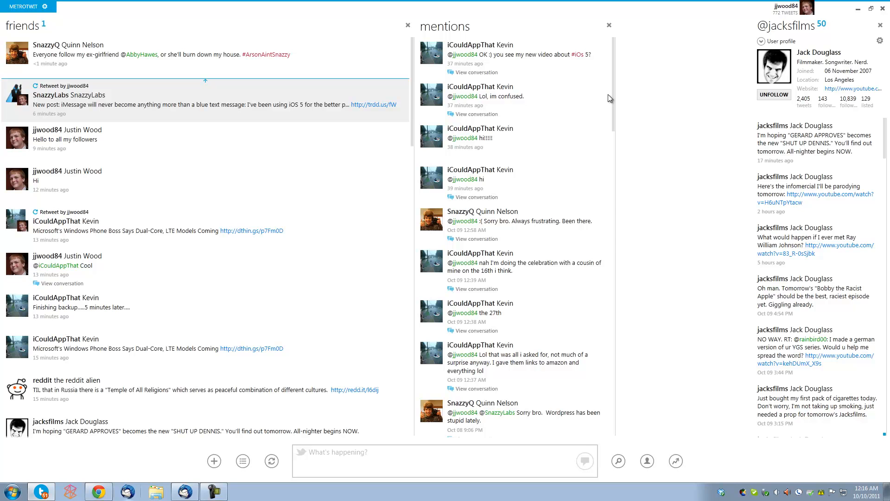
mouse_move(239, 68)
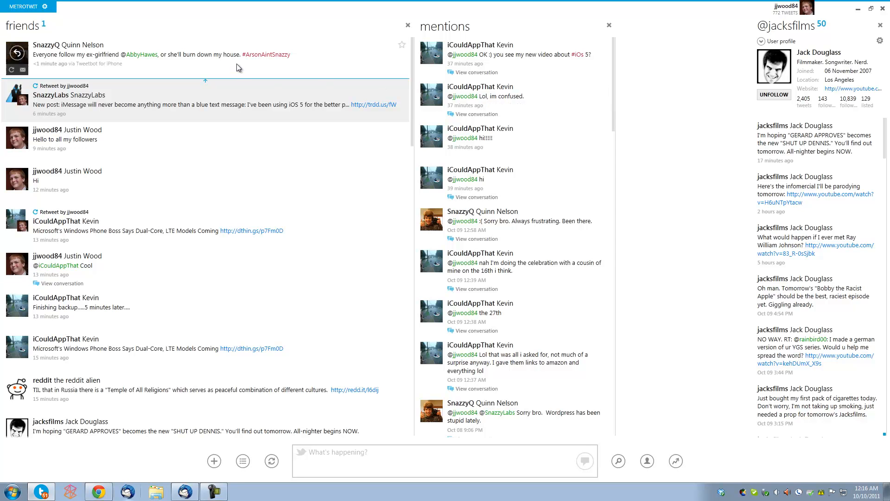
click(51, 26)
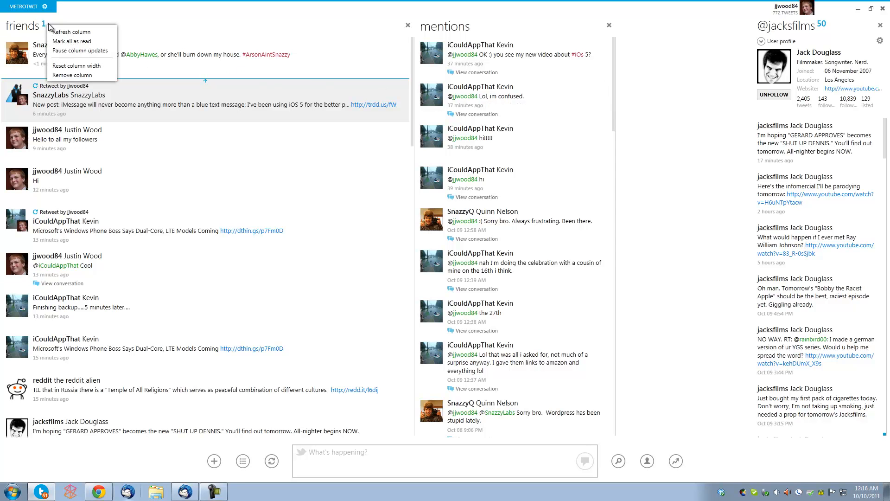
mouse_move(63, 35)
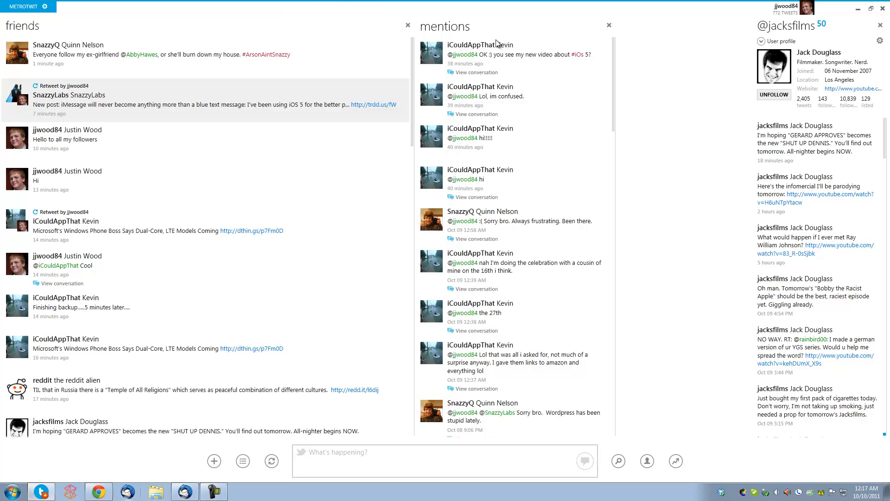
mouse_move(478, 191)
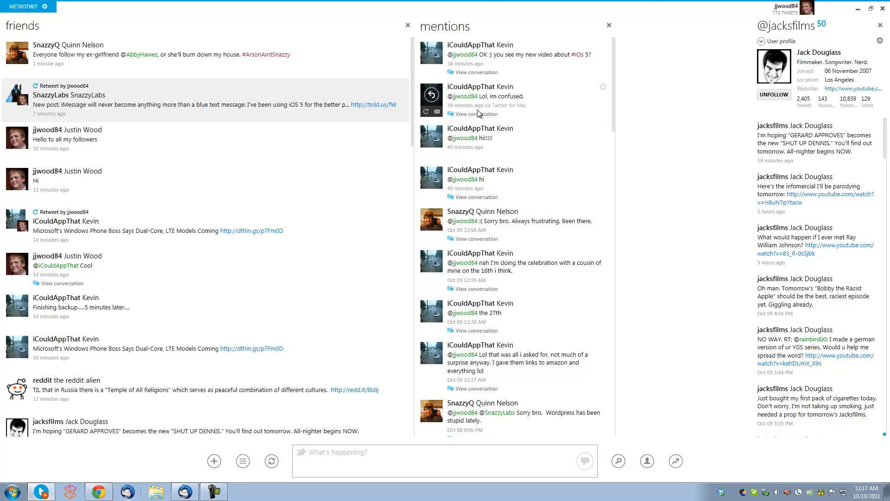
click(477, 114)
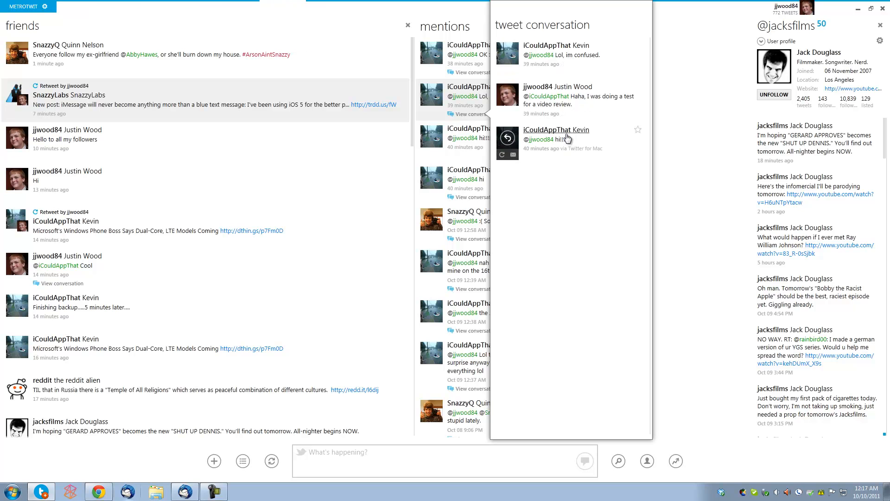
mouse_move(565, 152)
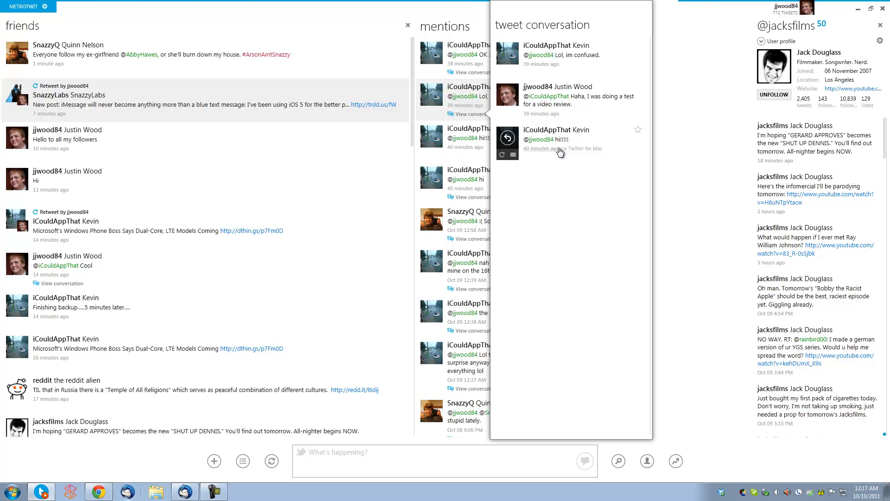
mouse_move(558, 157)
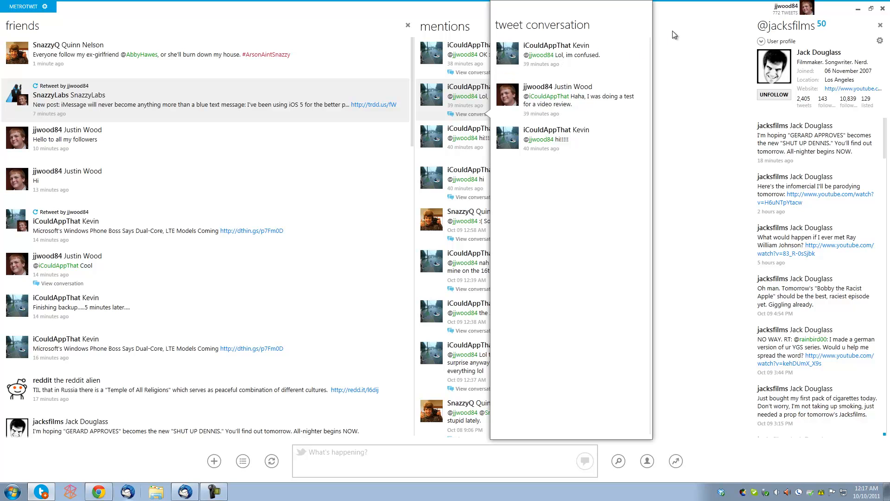
mouse_move(597, 12)
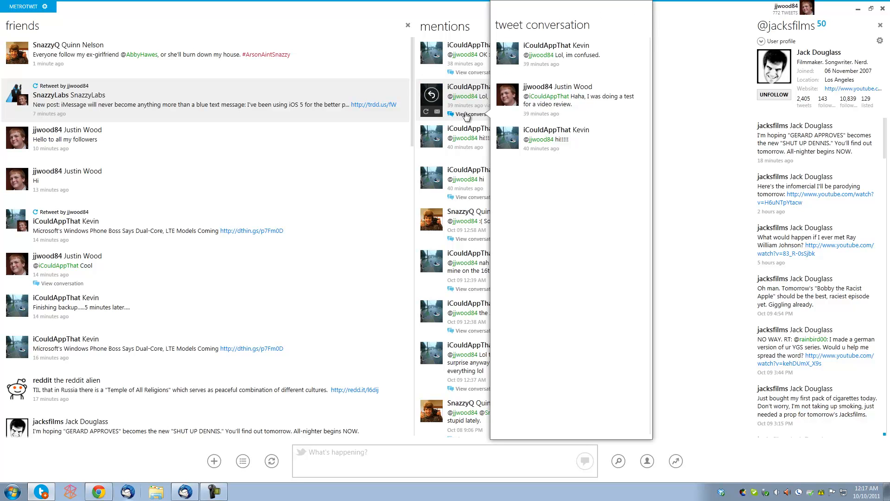
mouse_move(671, 83)
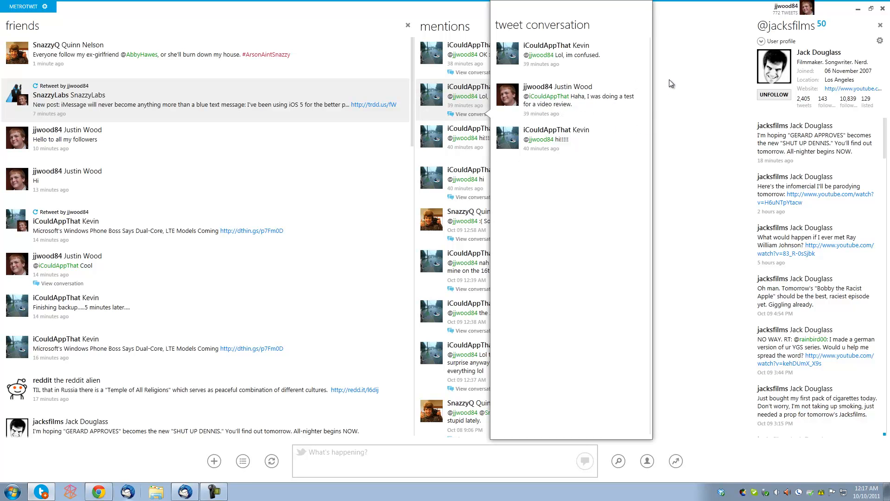
click(609, 25)
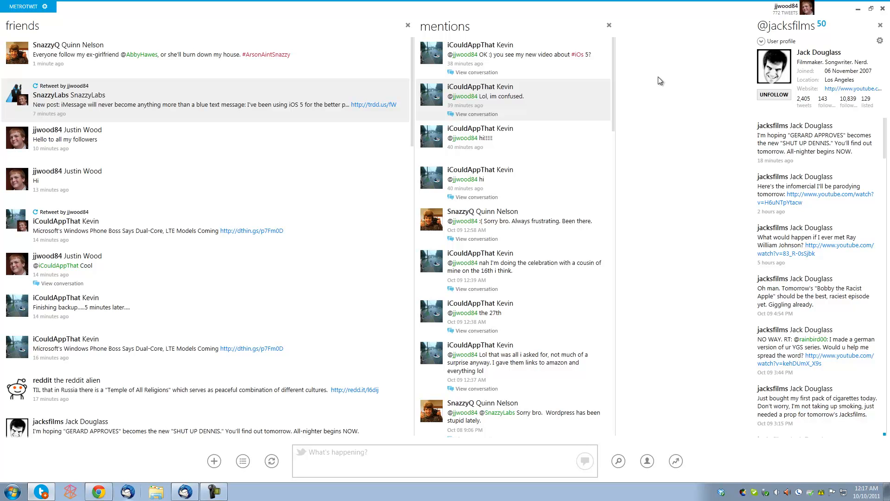
mouse_move(676, 187)
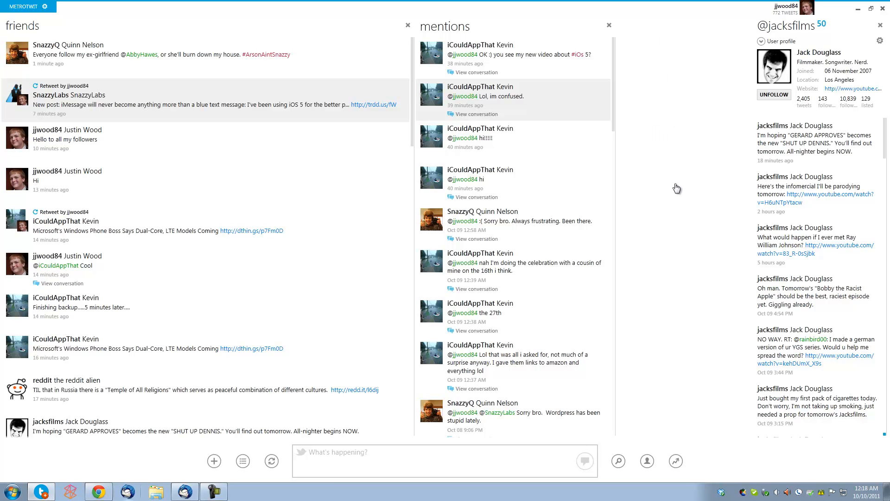
mouse_move(669, 197)
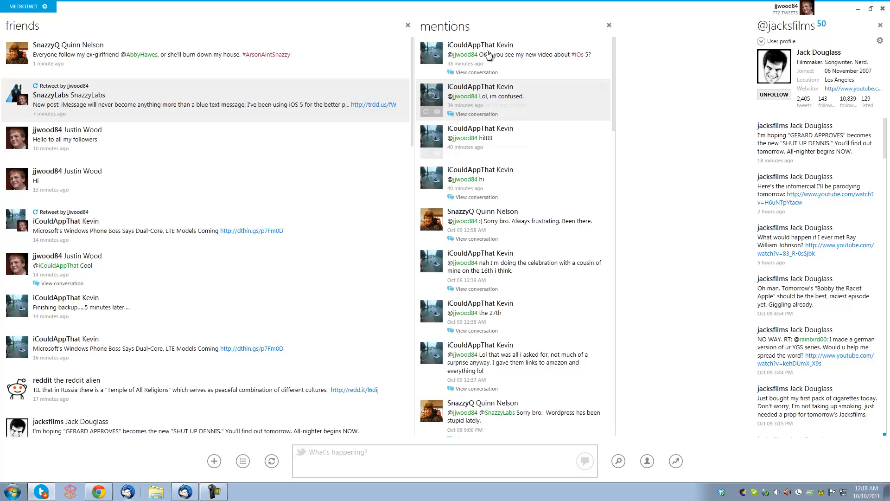
mouse_move(836, 26)
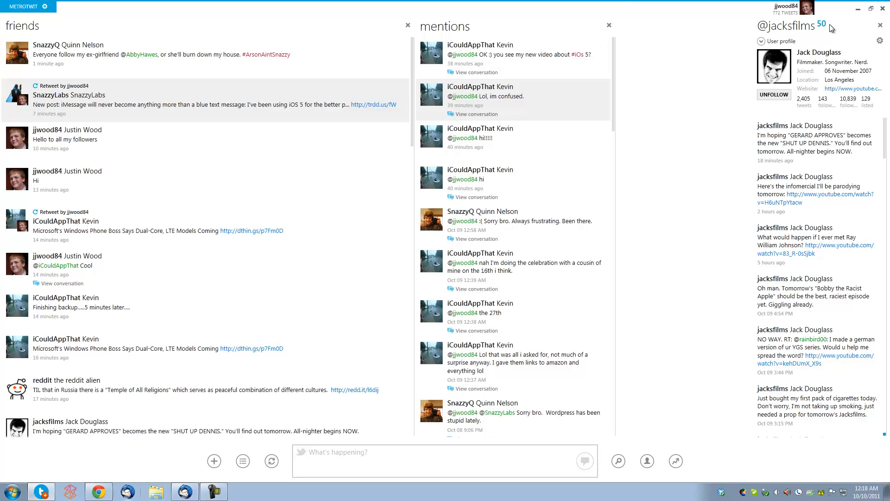
mouse_move(829, 28)
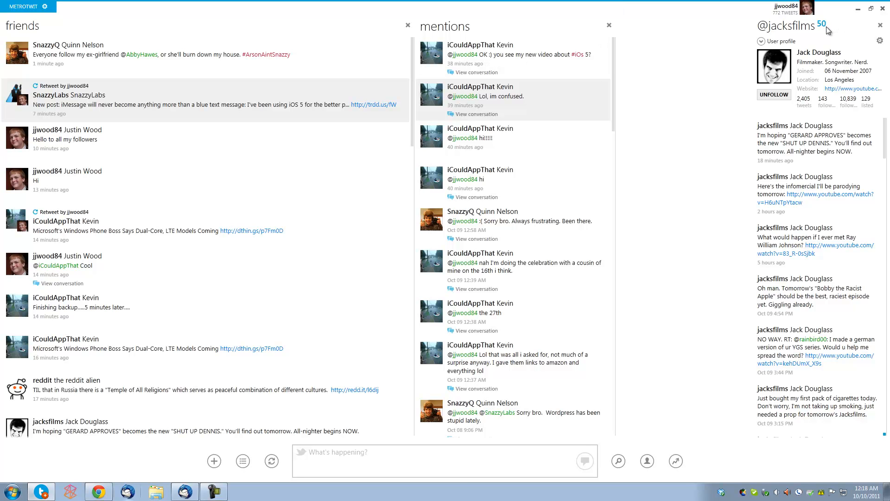